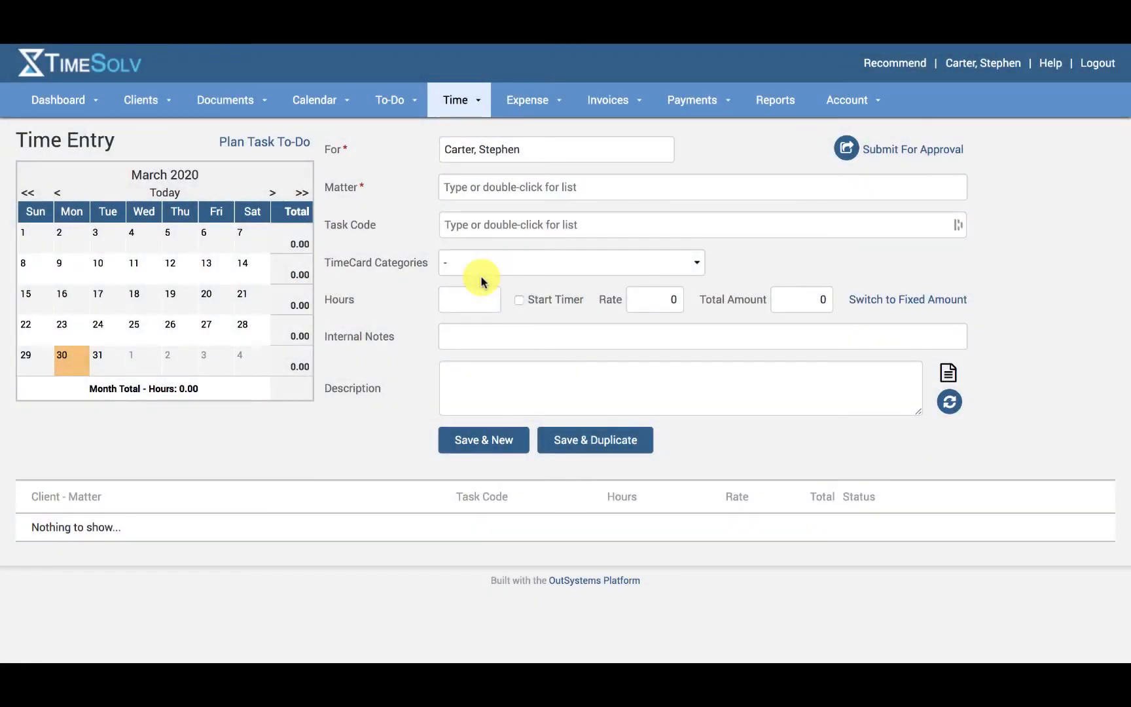
pyautogui.click(528, 99)
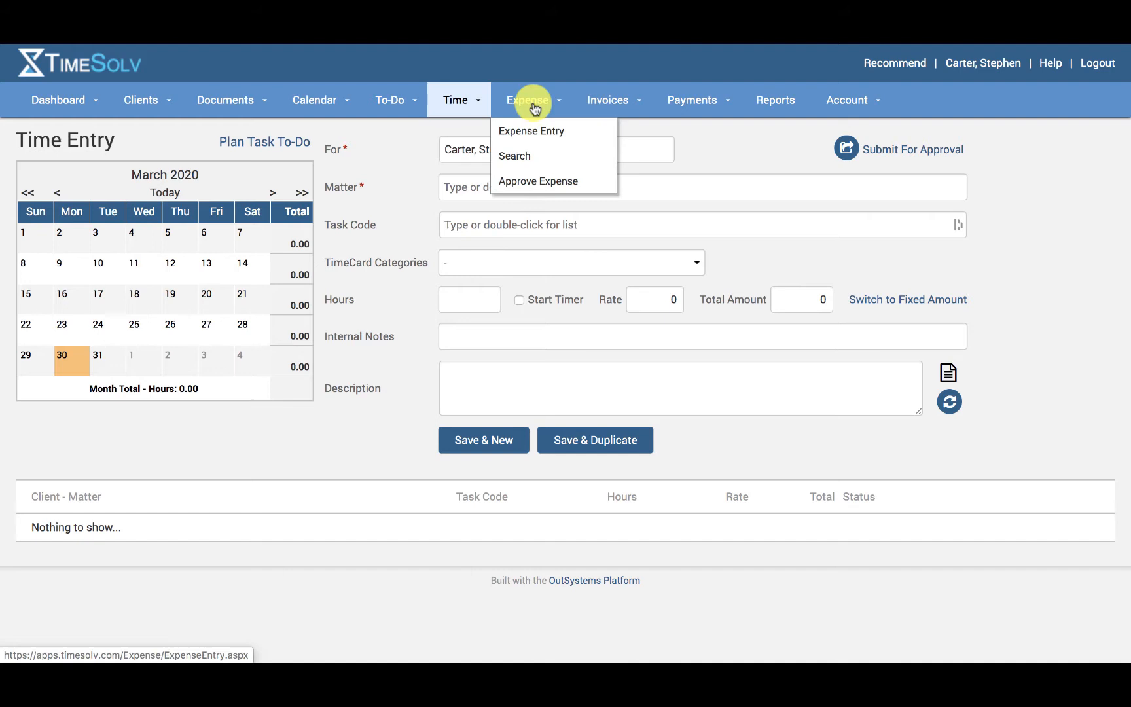
pyautogui.click(532, 131)
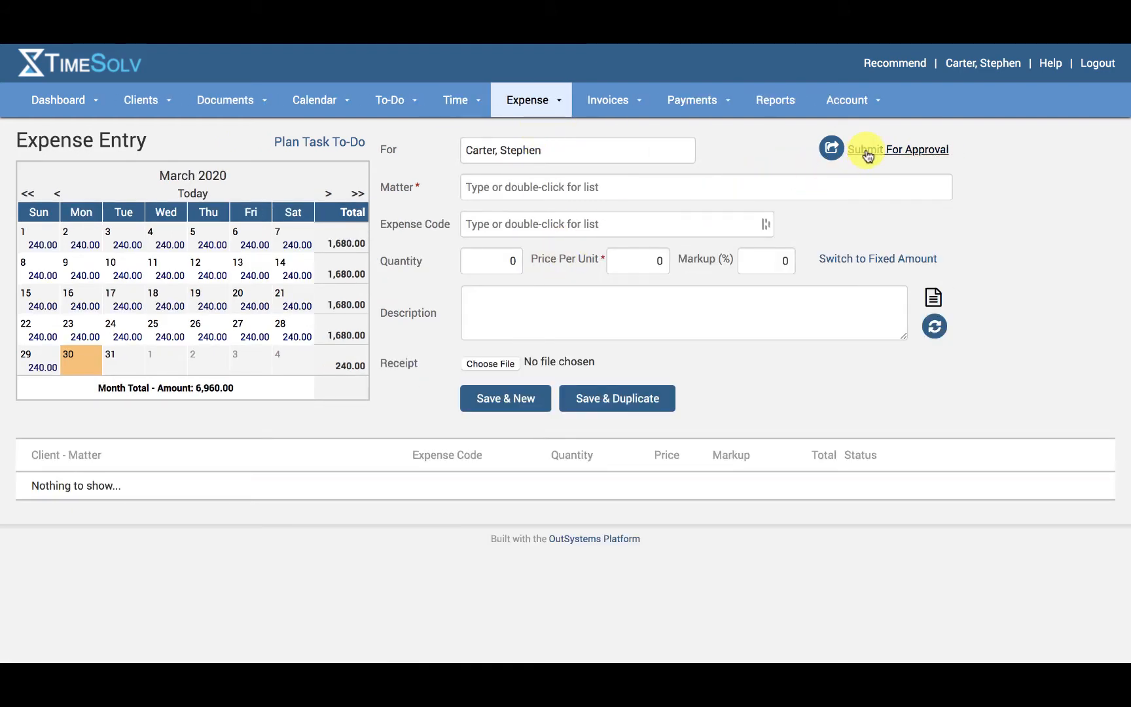
pyautogui.moveTo(867, 150)
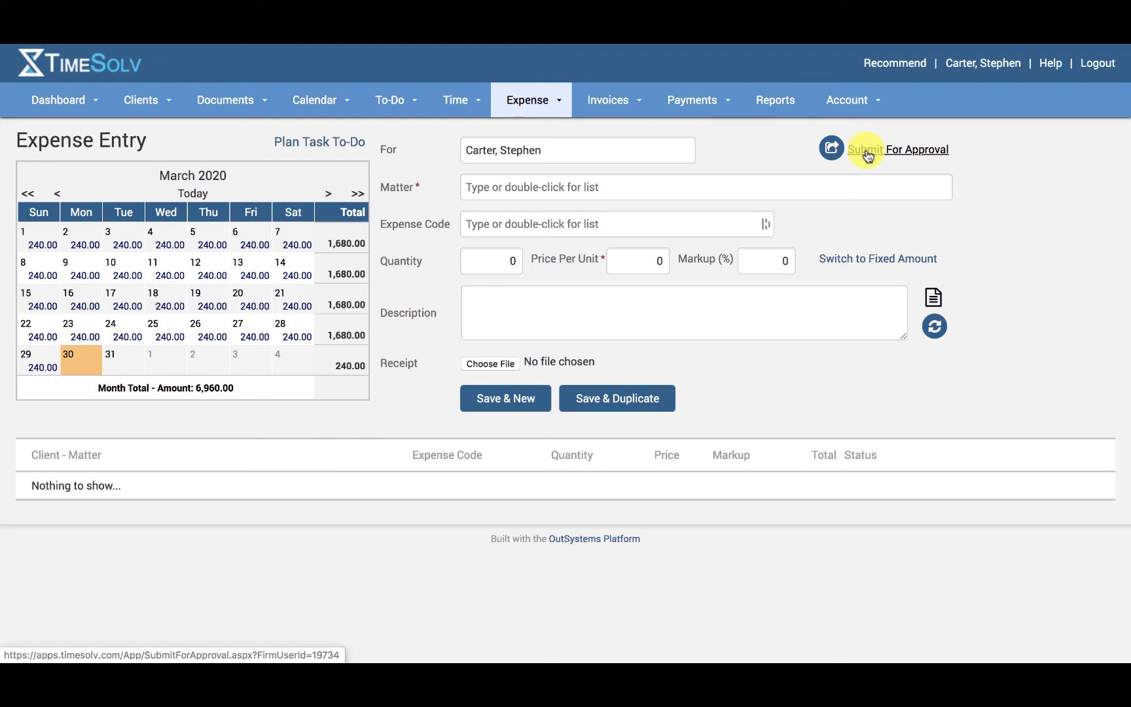
pyautogui.click(865, 149)
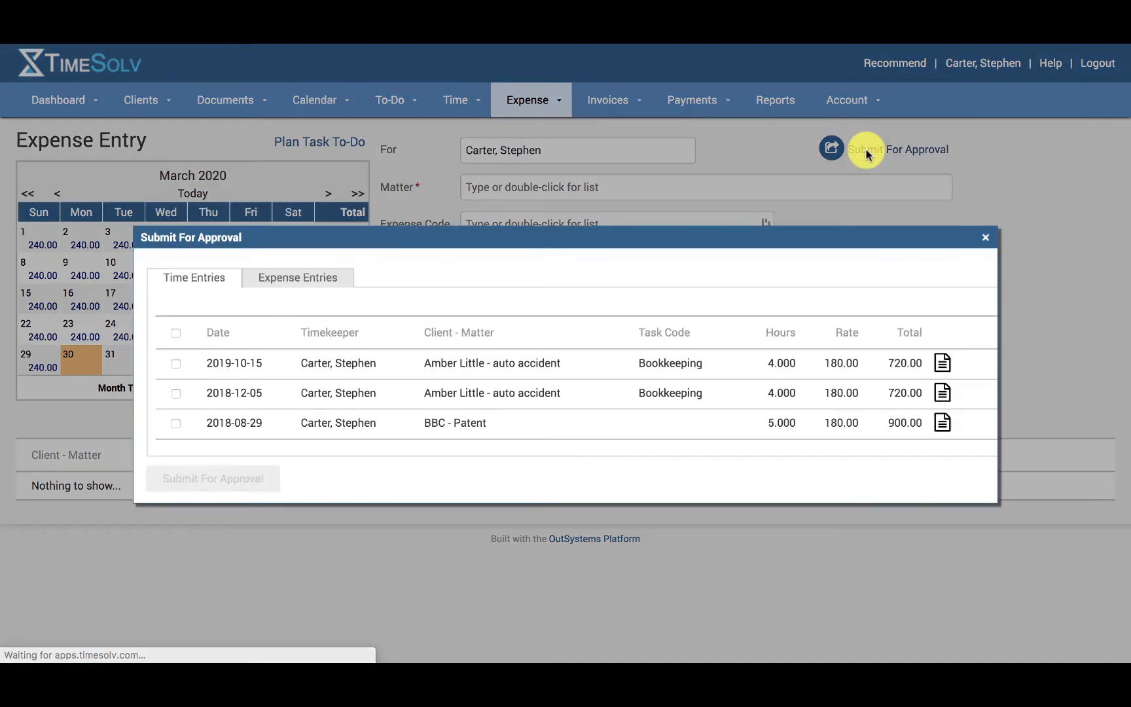
pyautogui.moveTo(296, 278)
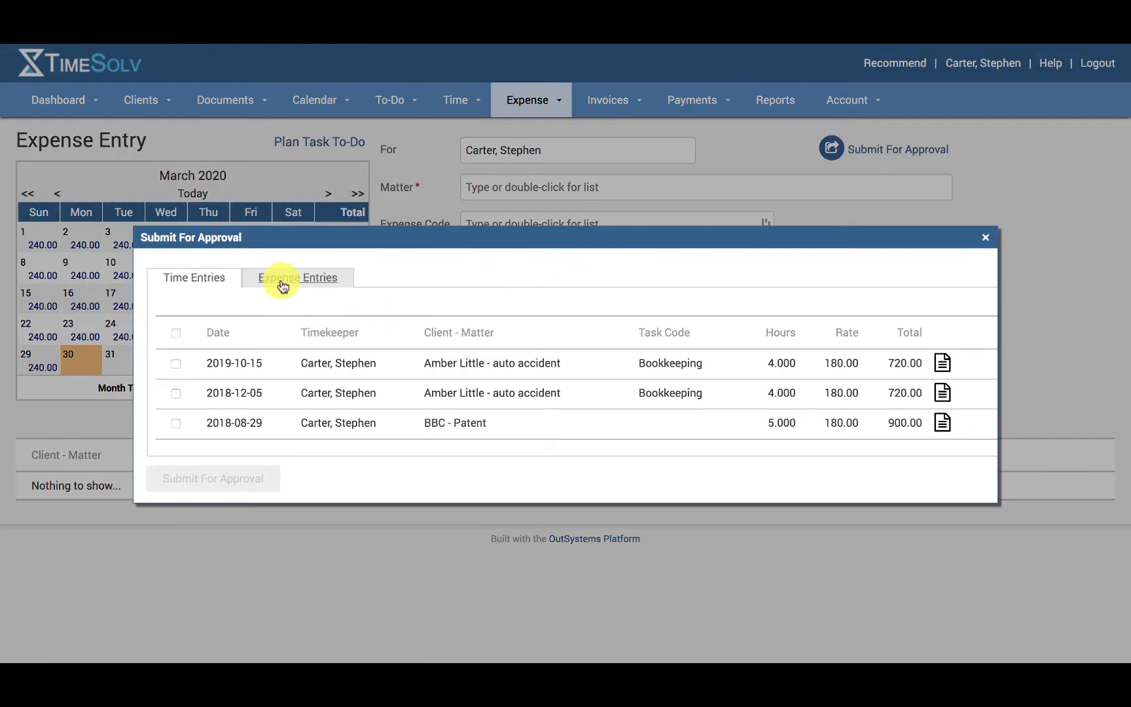
pyautogui.click(299, 278)
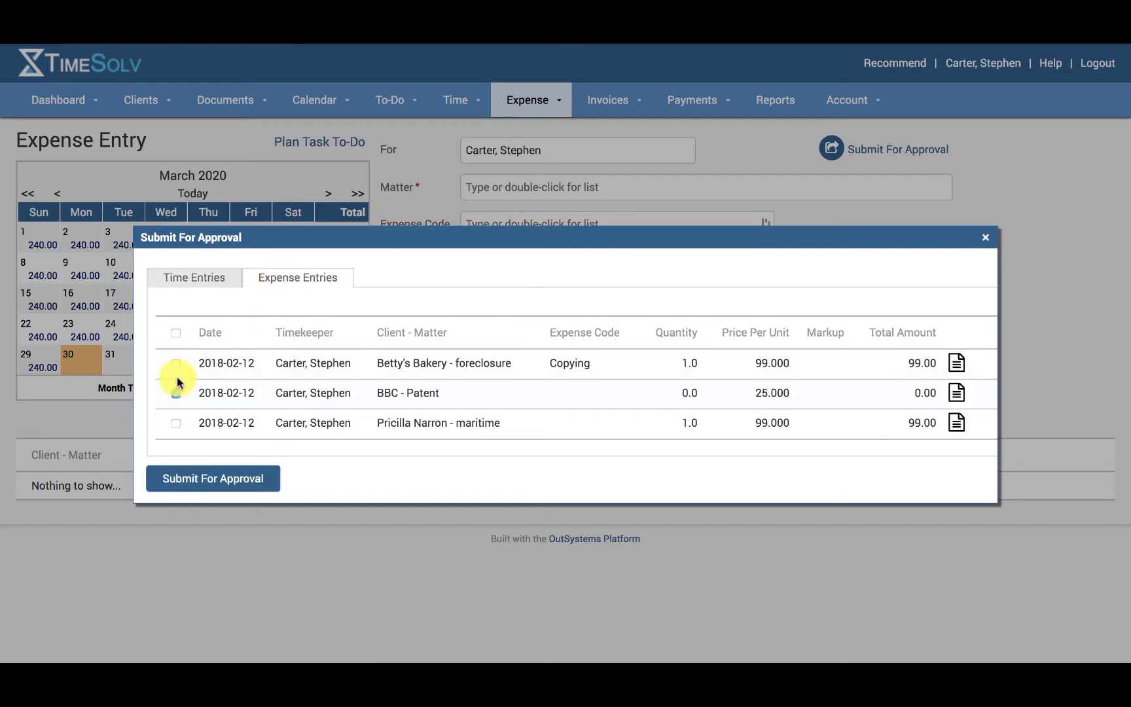
# Check the Betty's Bakery foreclosure, BBC Patent and remaining expense rows and submit all three for approval
pyautogui.click(176, 362)
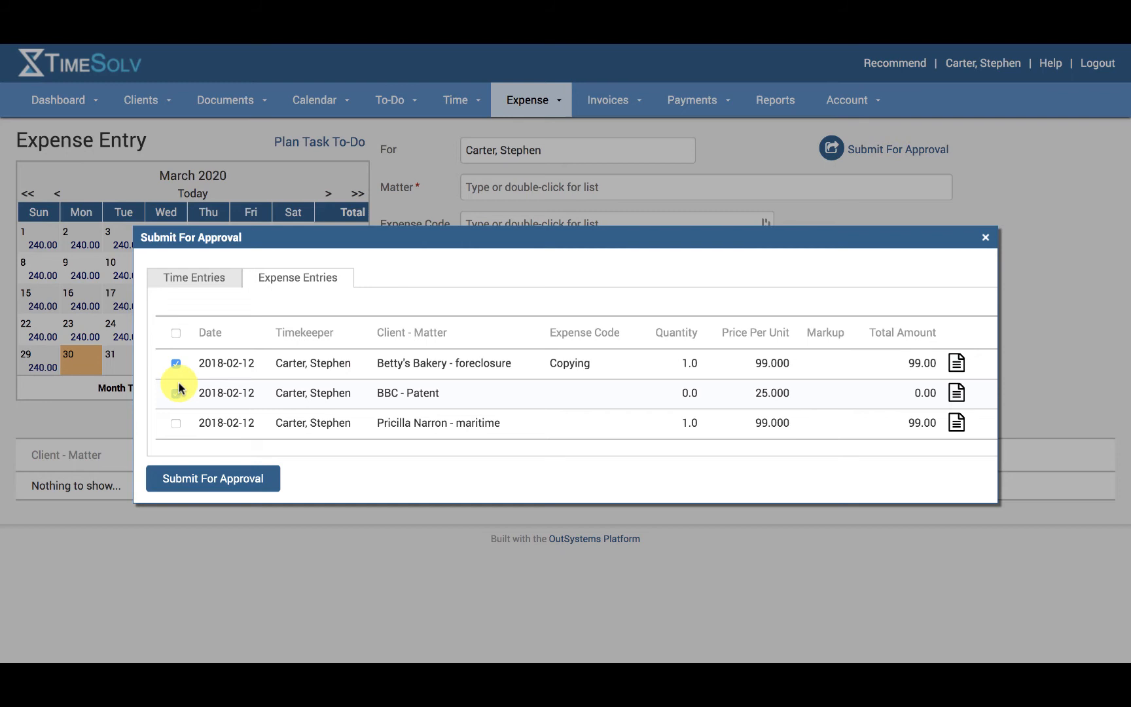
pyautogui.click(175, 393)
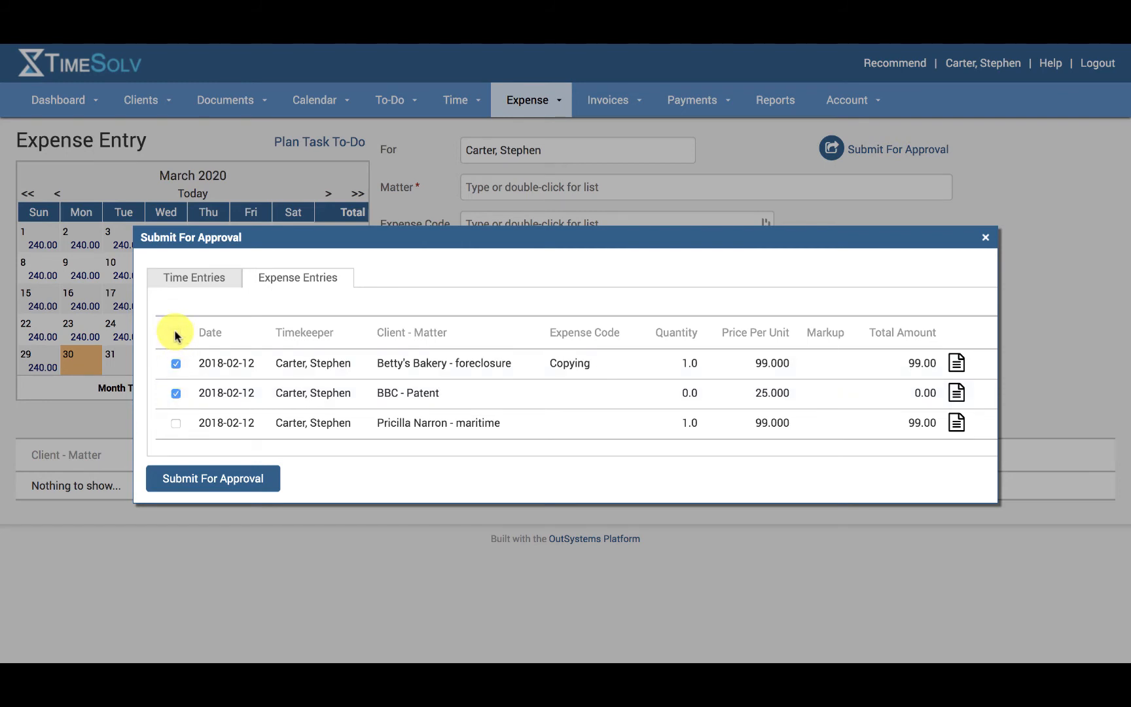
pyautogui.click(176, 423)
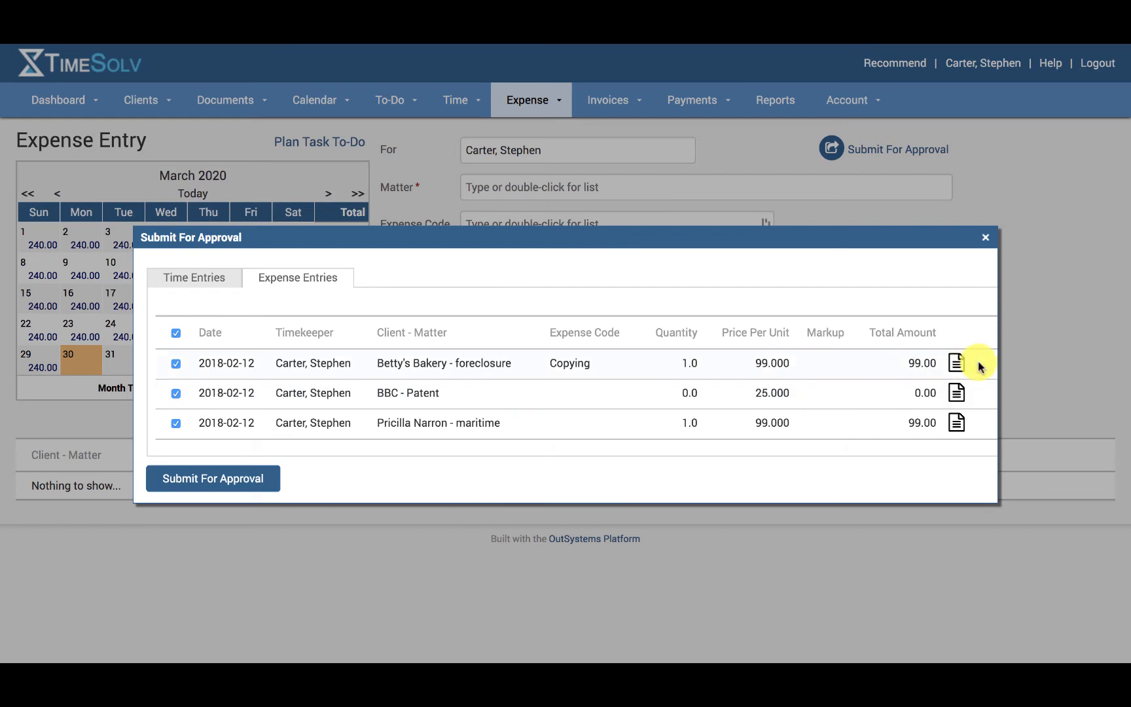
pyautogui.click(957, 363)
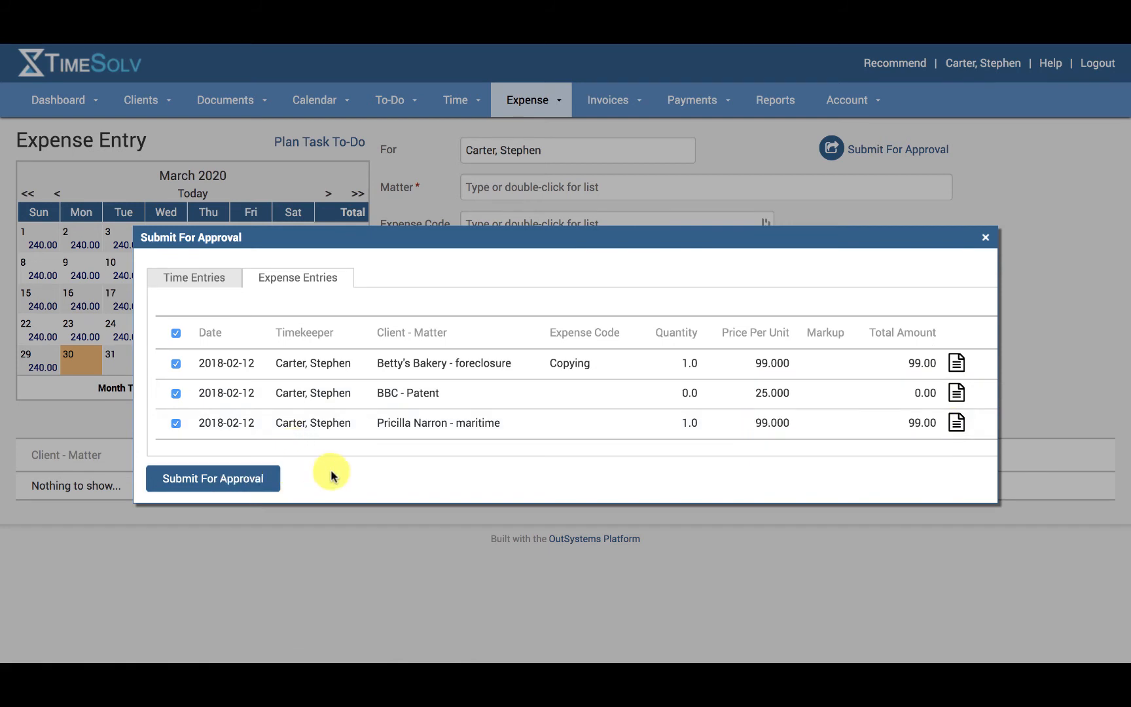
pyautogui.click(213, 478)
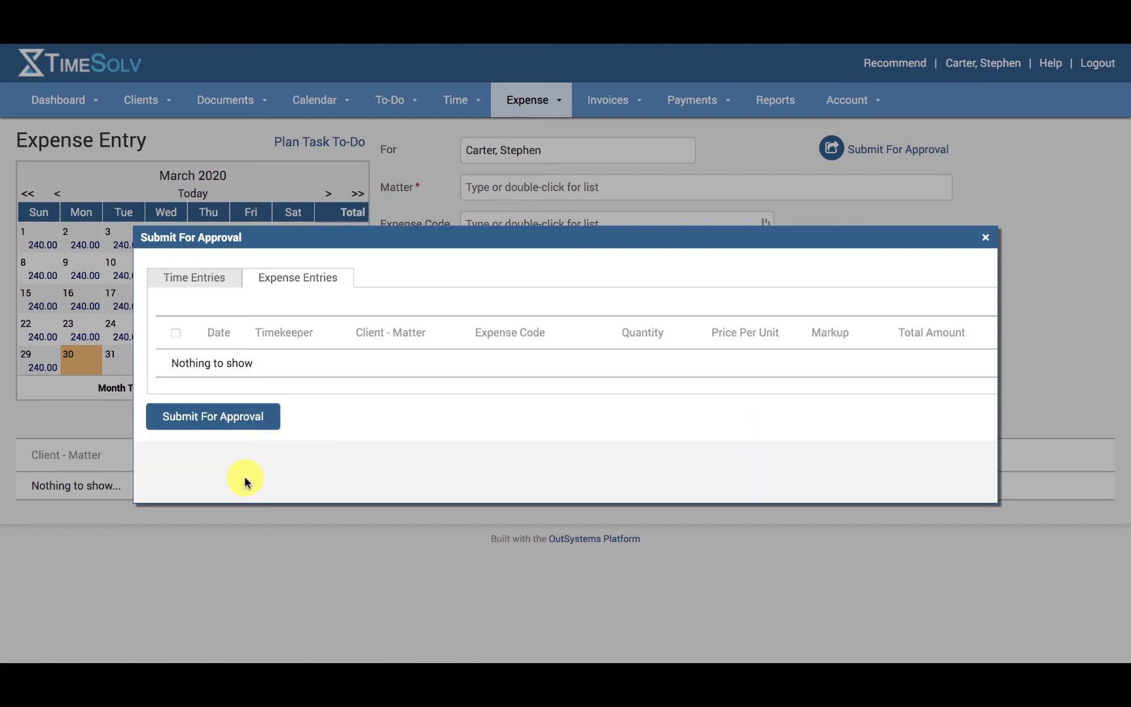
pyautogui.click(212, 416)
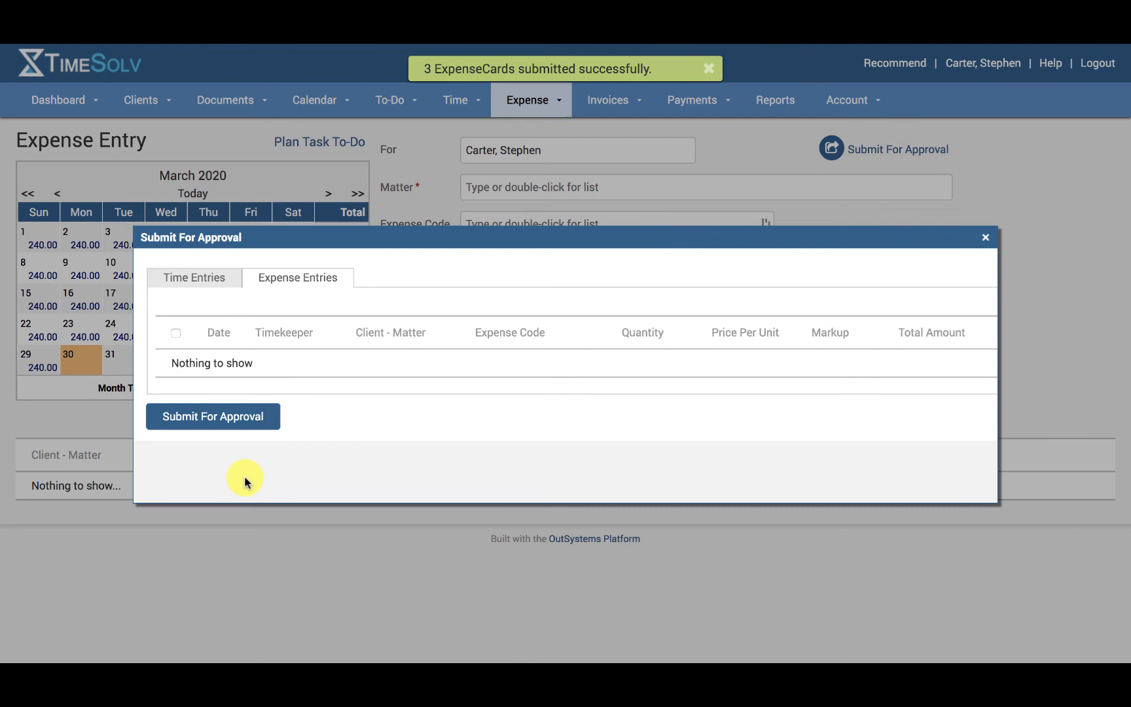